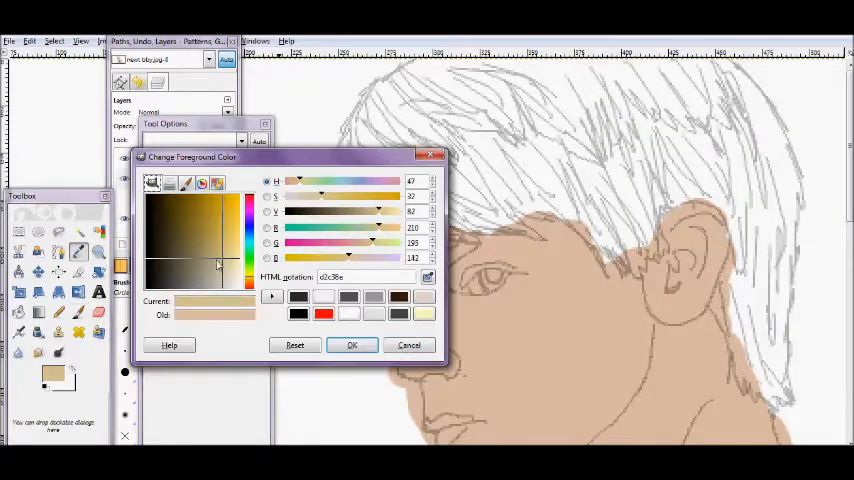
Paint a brown iris, dark pupil and dark brown eyelid line over the skin tone
left_click(216, 264)
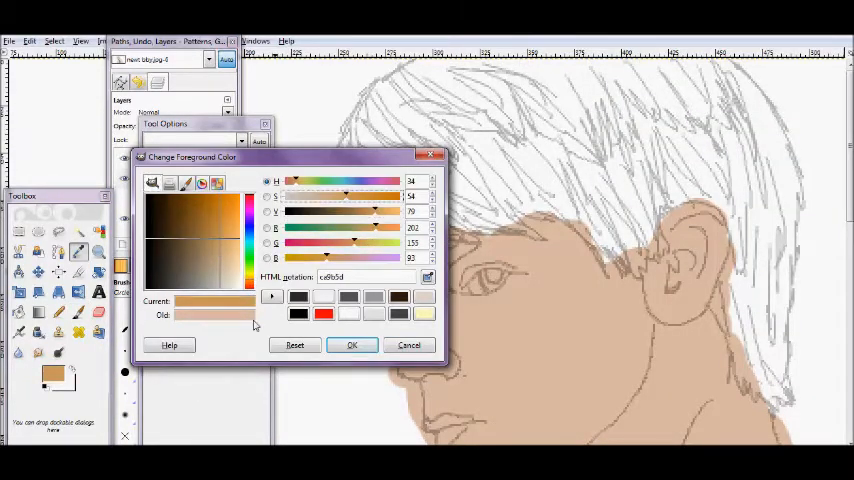
left_click(352, 344)
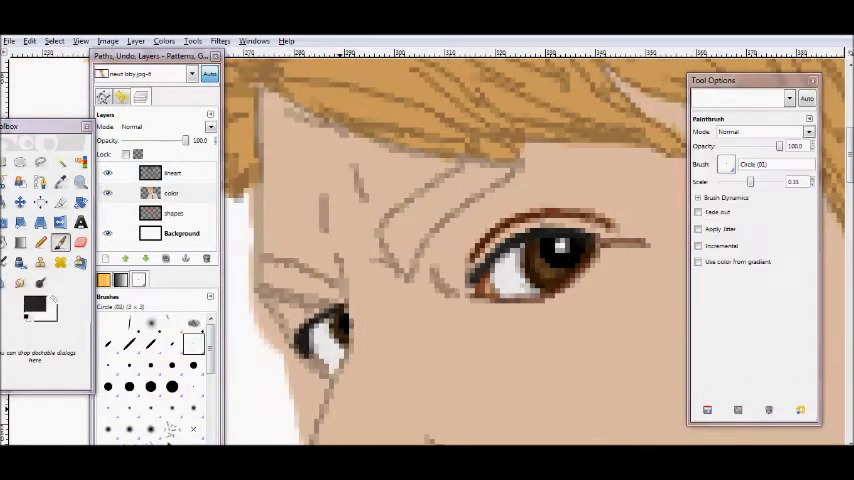
Choose a darker brown skin shade and paint it around the eye beside the reference photo
left_click(32, 304)
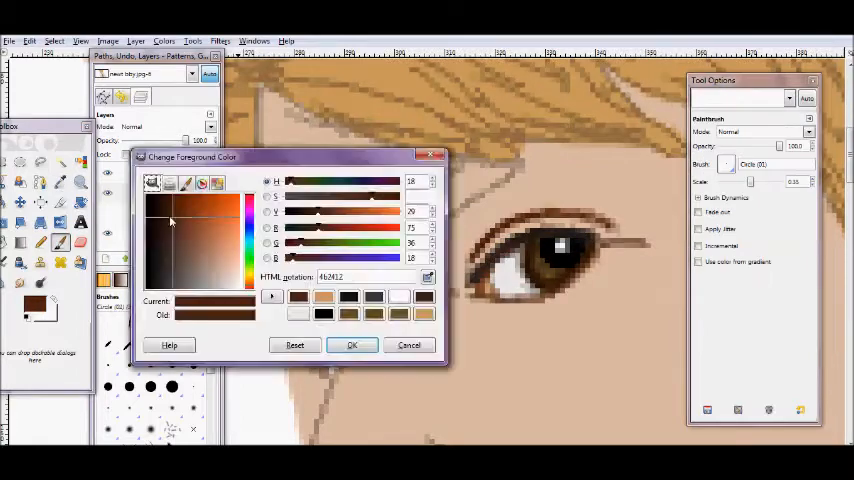
left_click(352, 344)
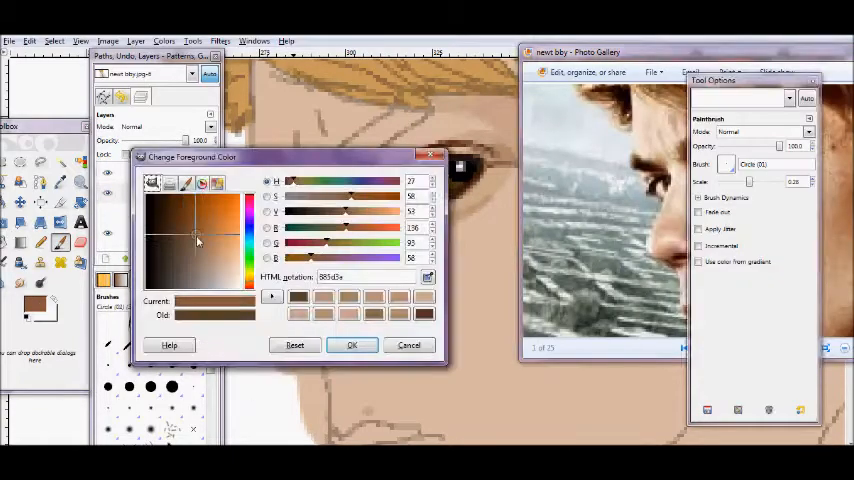
Shade the nose, cheek and eye socket with darker and lighter skin tones
left_click(352, 344)
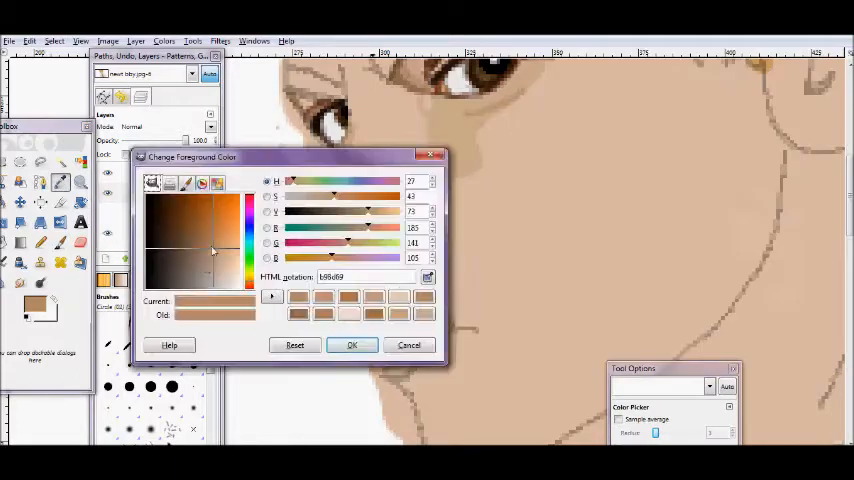
left_click(352, 344)
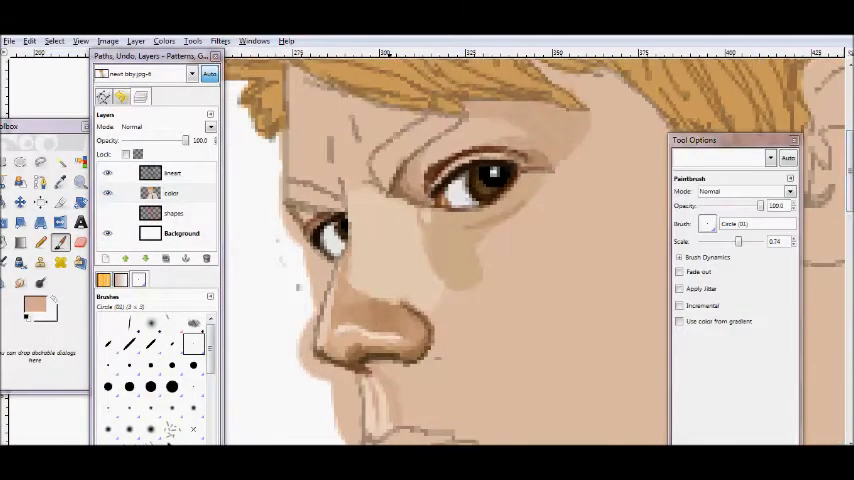
Paint darker brown shadows along the jaw and neck to match the reference photo
left_click(40, 308)
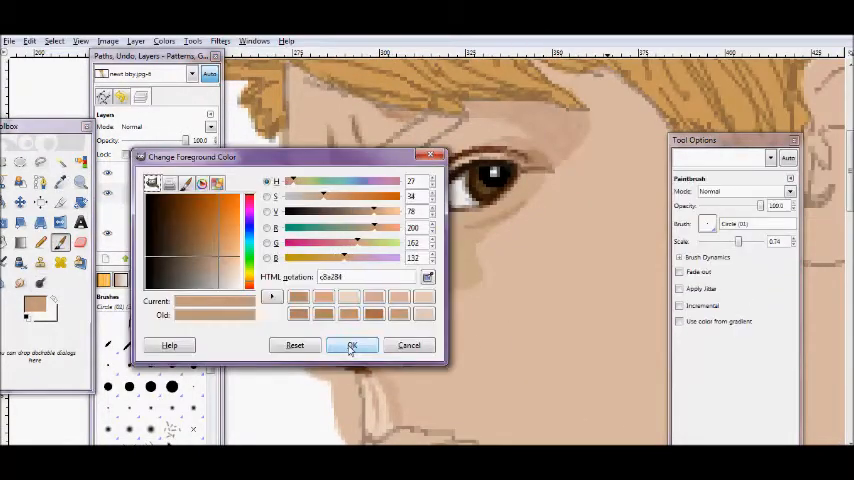
left_click(352, 344)
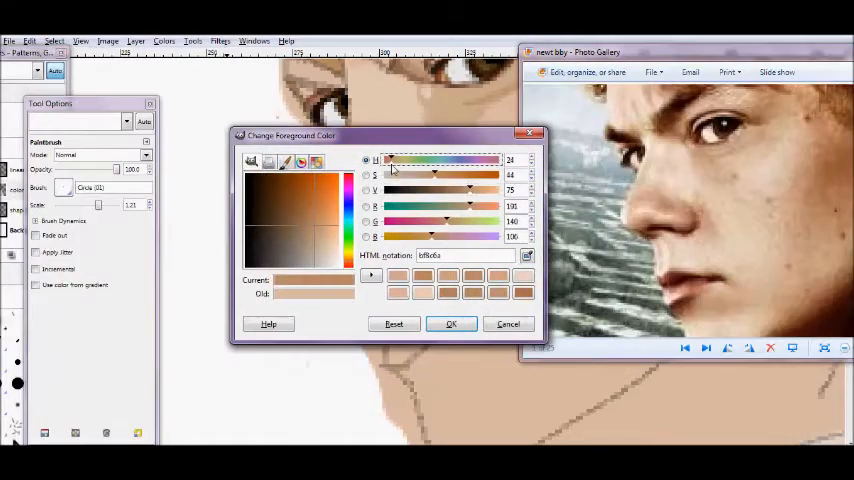
left_click(452, 324)
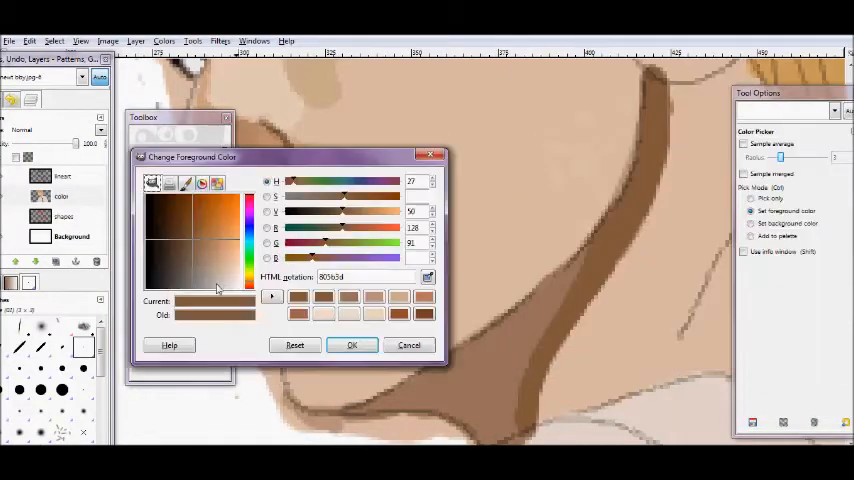
left_click(352, 344)
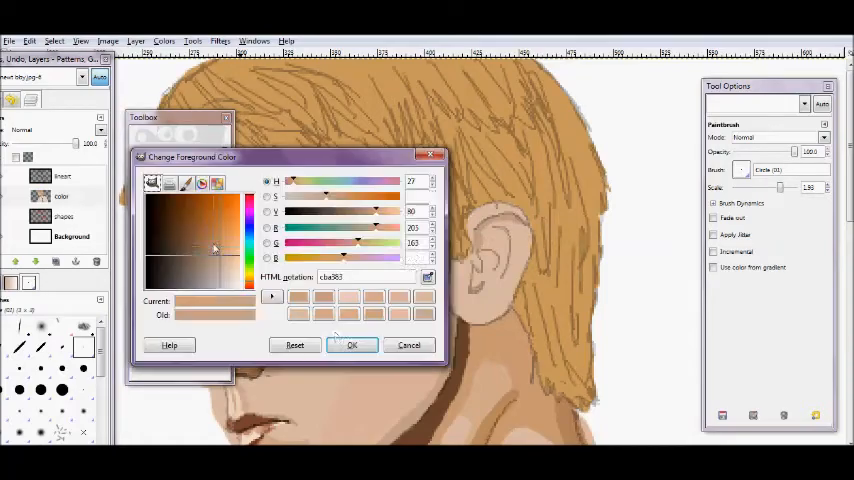
Set the foreground to a light tan skin tone and take up the Paintbrush for highlights
left_click(352, 344)
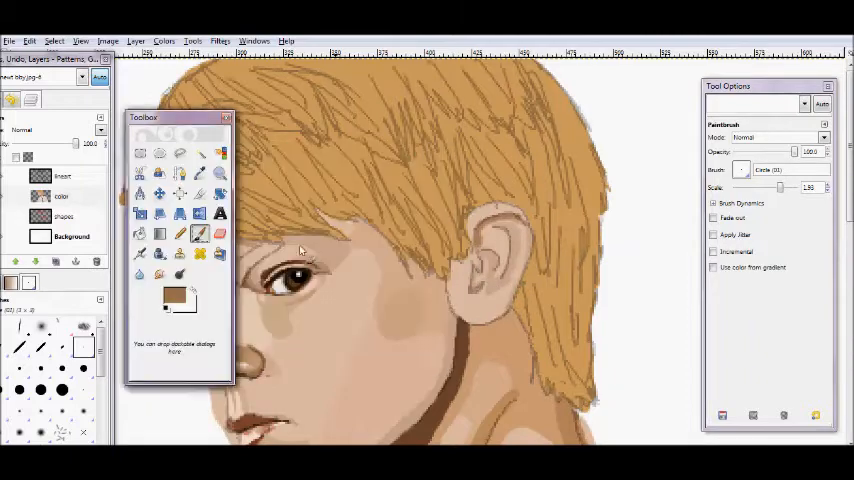
left_click(172, 296)
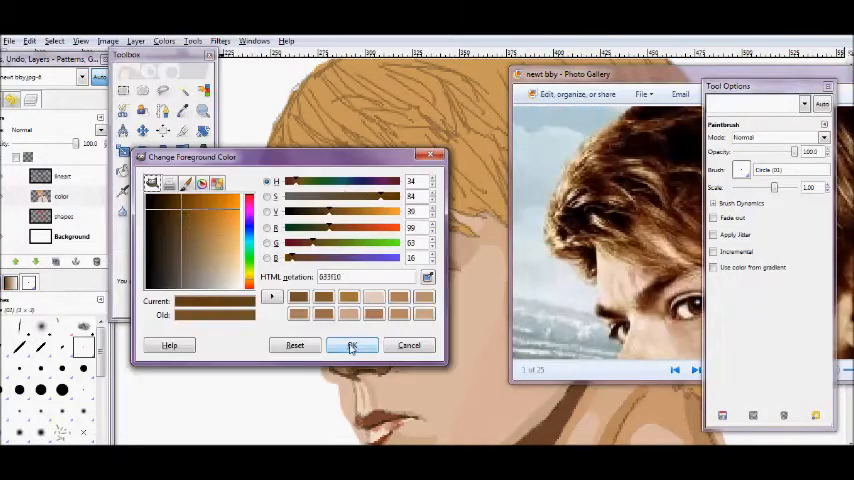
Confirm darker browns matched to the reference for painting hair strands over the orange base
left_click(352, 344)
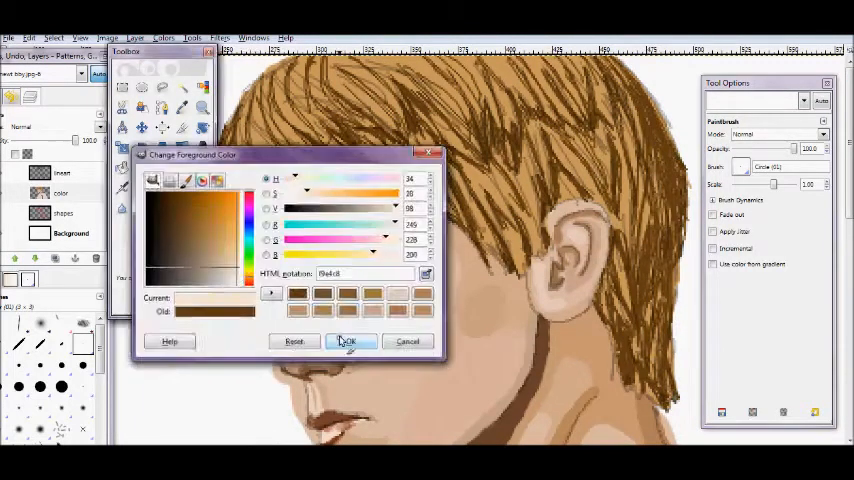
left_click(352, 340)
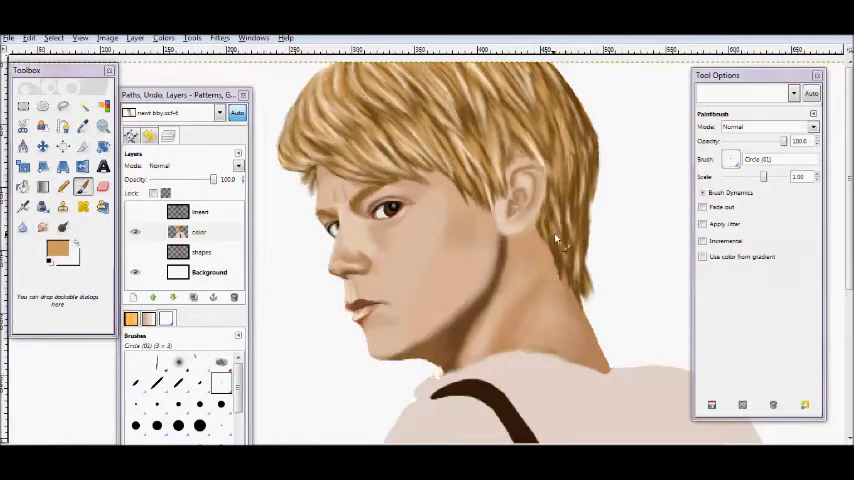
Smudge the hair strands and face so the colours blend smoothly
left_click(44, 228)
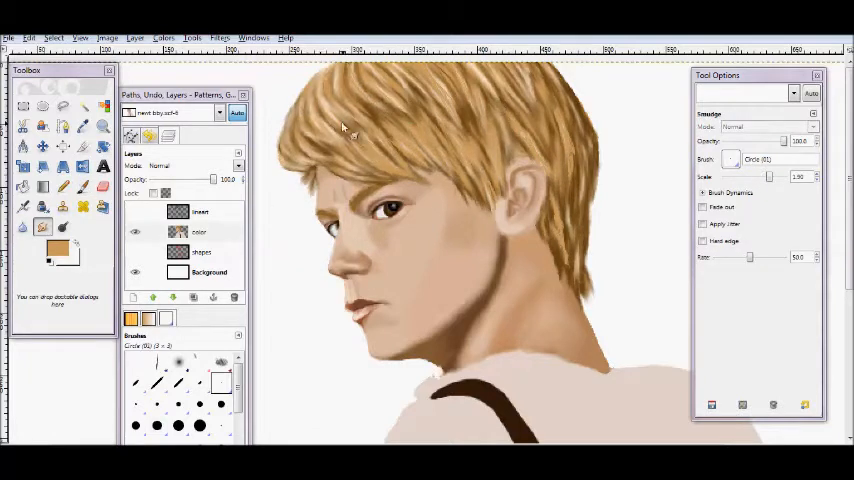
left_click_drag(344, 130, 310, 184)
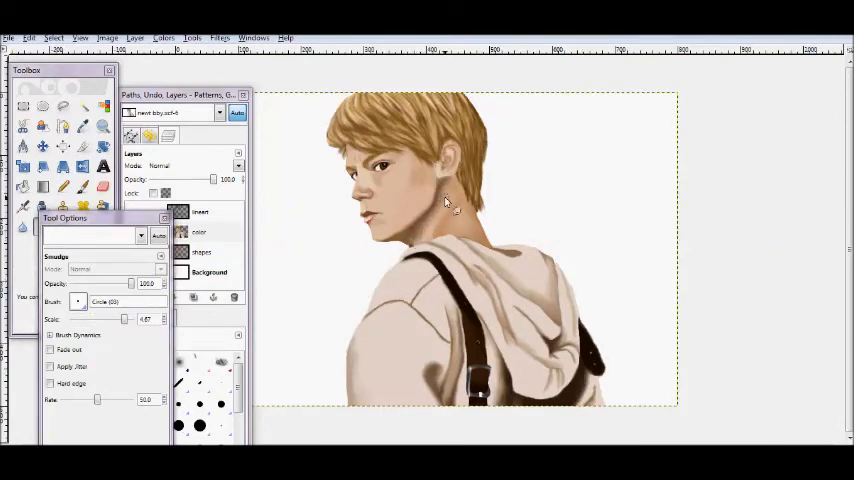
Smooth the shading on the hooded jacket with the Smudge tool
left_click_drag(456, 200, 444, 210)
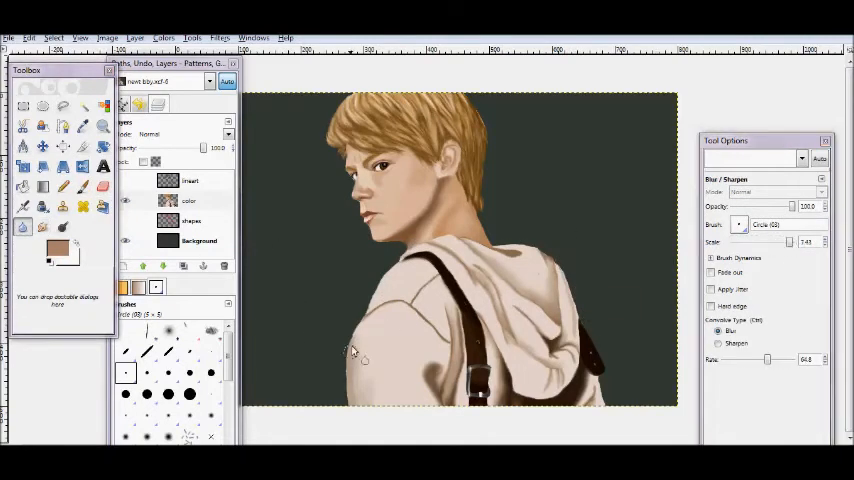
Set the Blur/Sharpen tool's Convolve Type to Sharpen
left_click(718, 344)
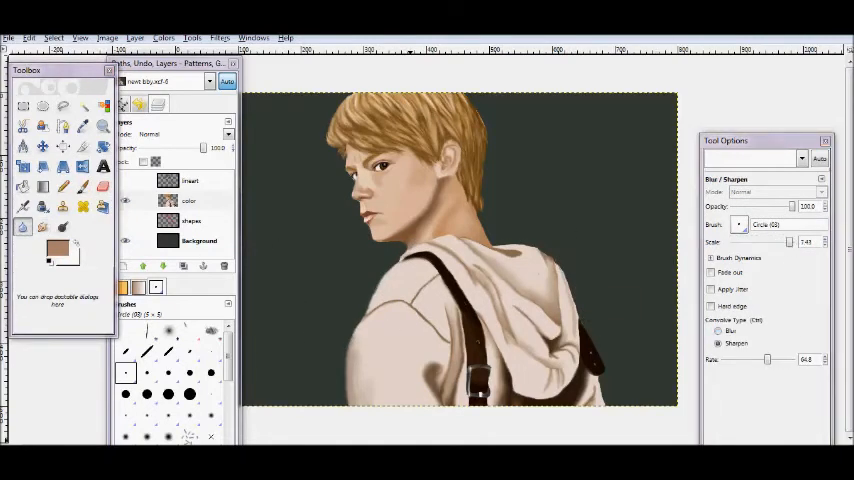